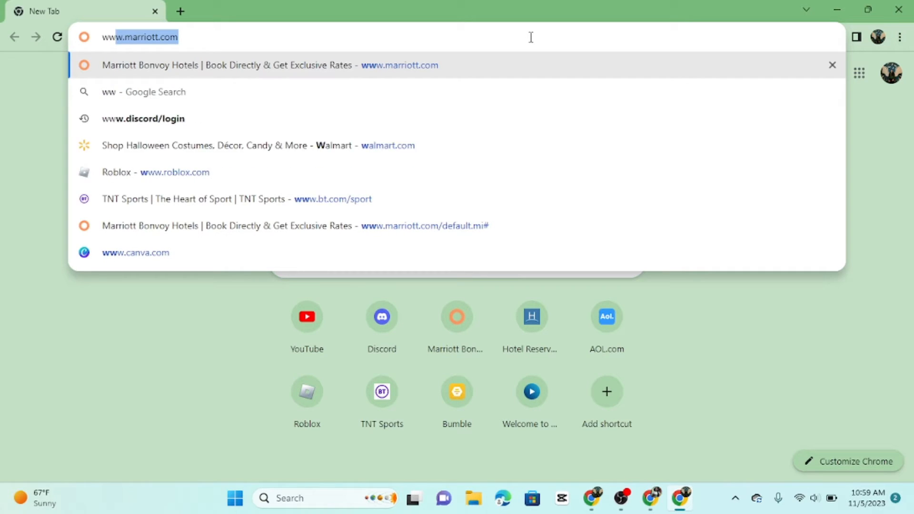
type("www.canva.com")
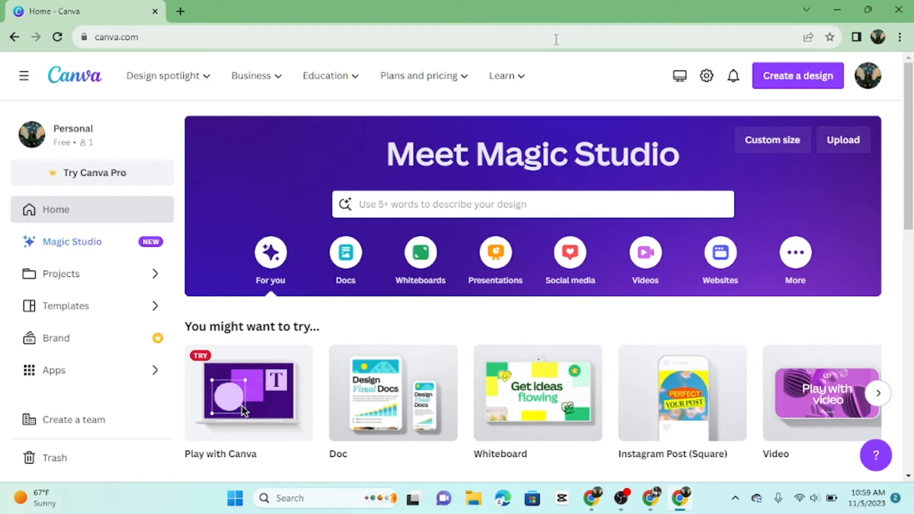
left_click(23, 76)
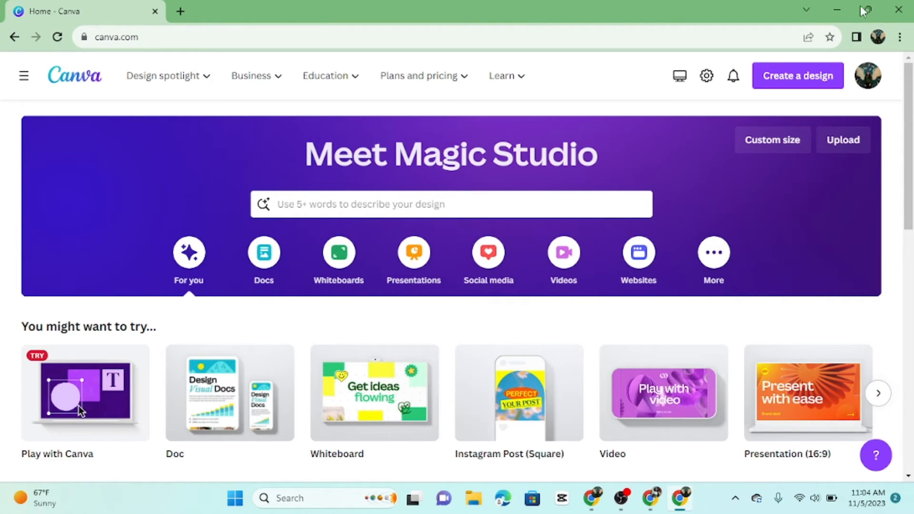
Step: Sign out of the Canva account from the profile avatar's account menu
left_click(868, 75)
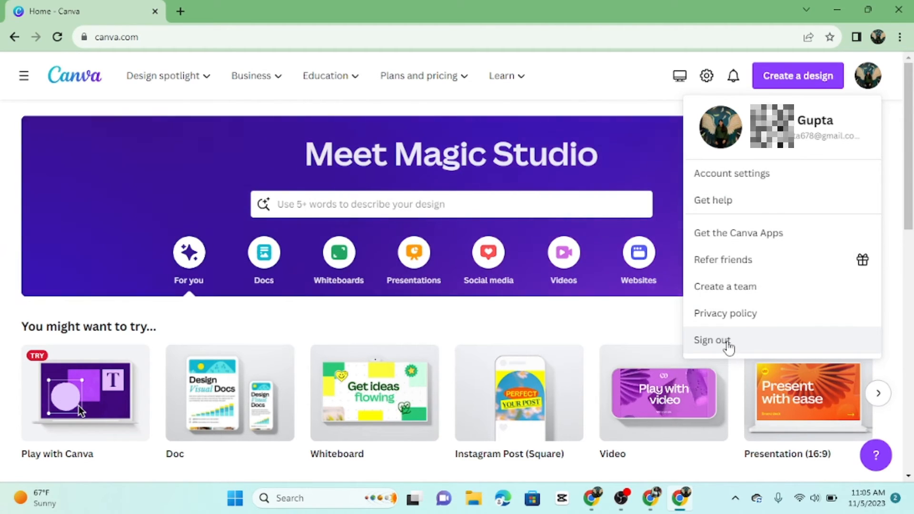
left_click(711, 340)
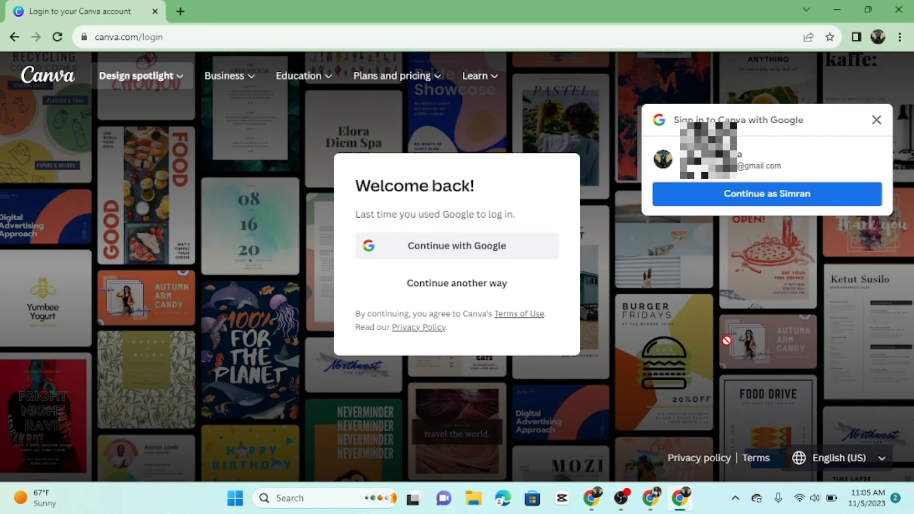
Step: Dismiss the Google sign-in prompt, leaving the Welcome back login page
left_click(877, 120)
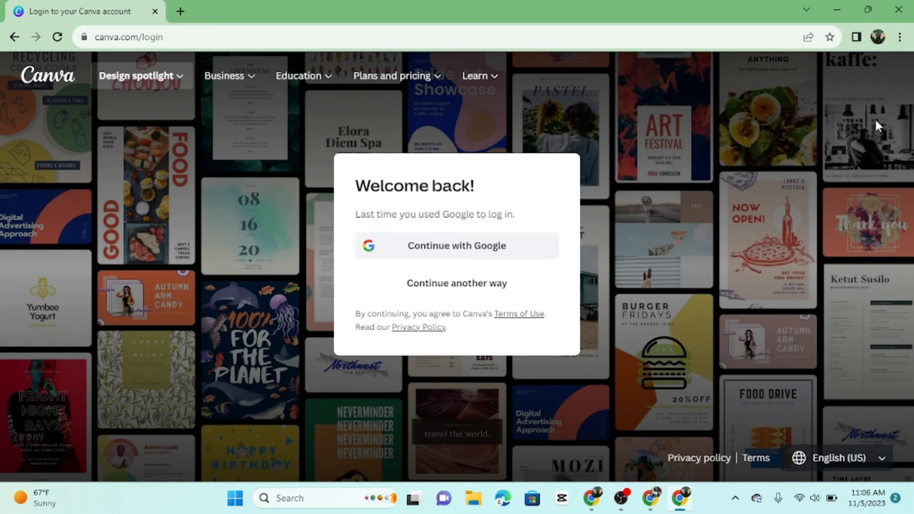